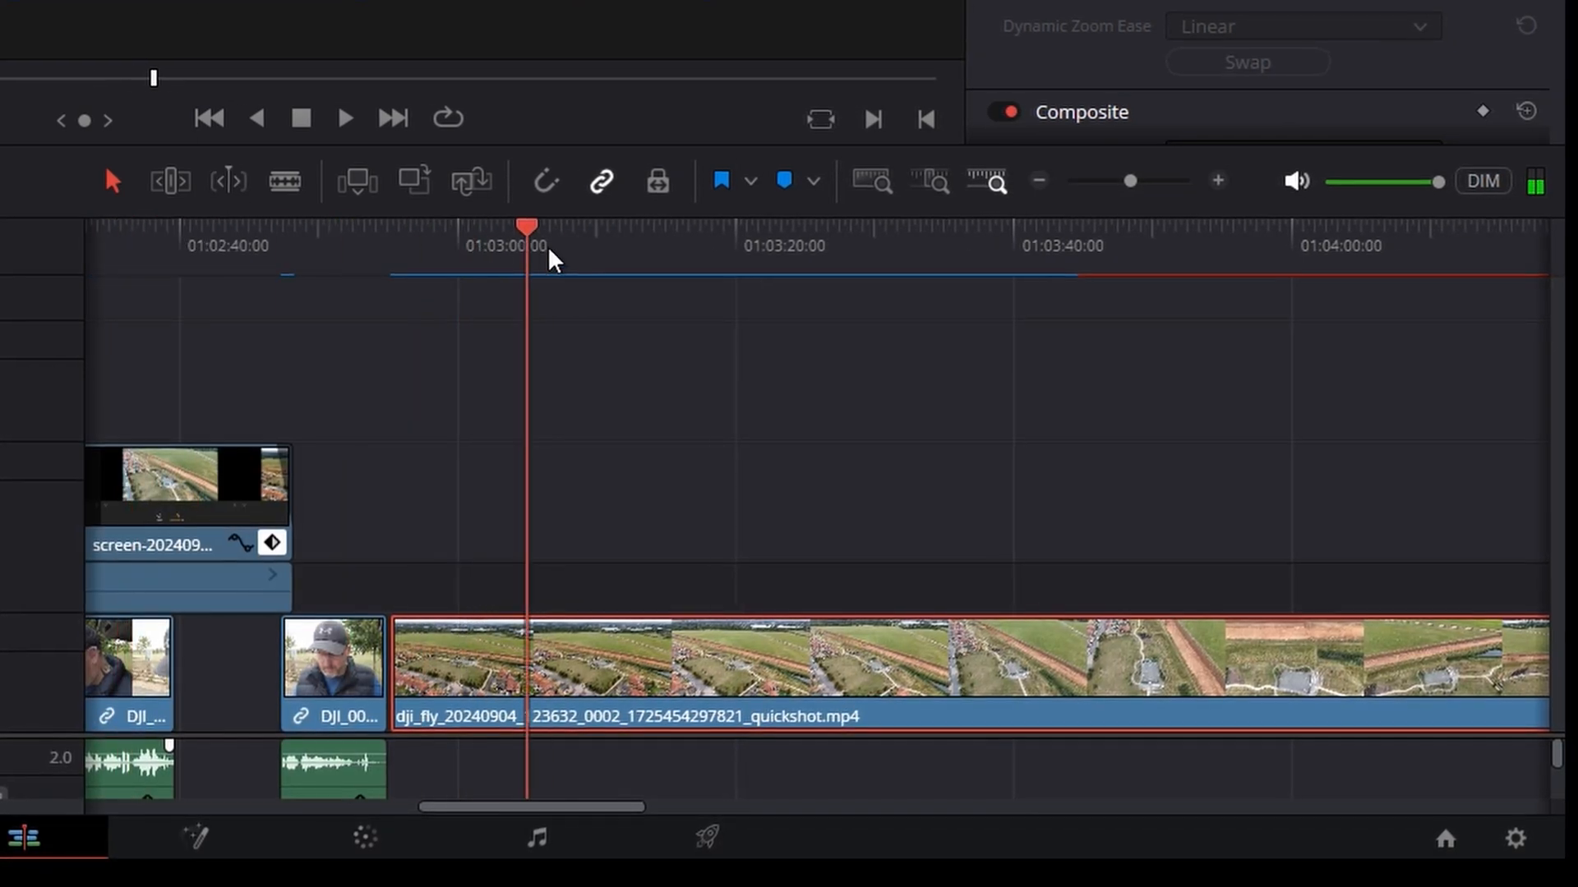
Preview several moments of the drone clip, then turn on its retime speed controls.
left_click(1094, 244)
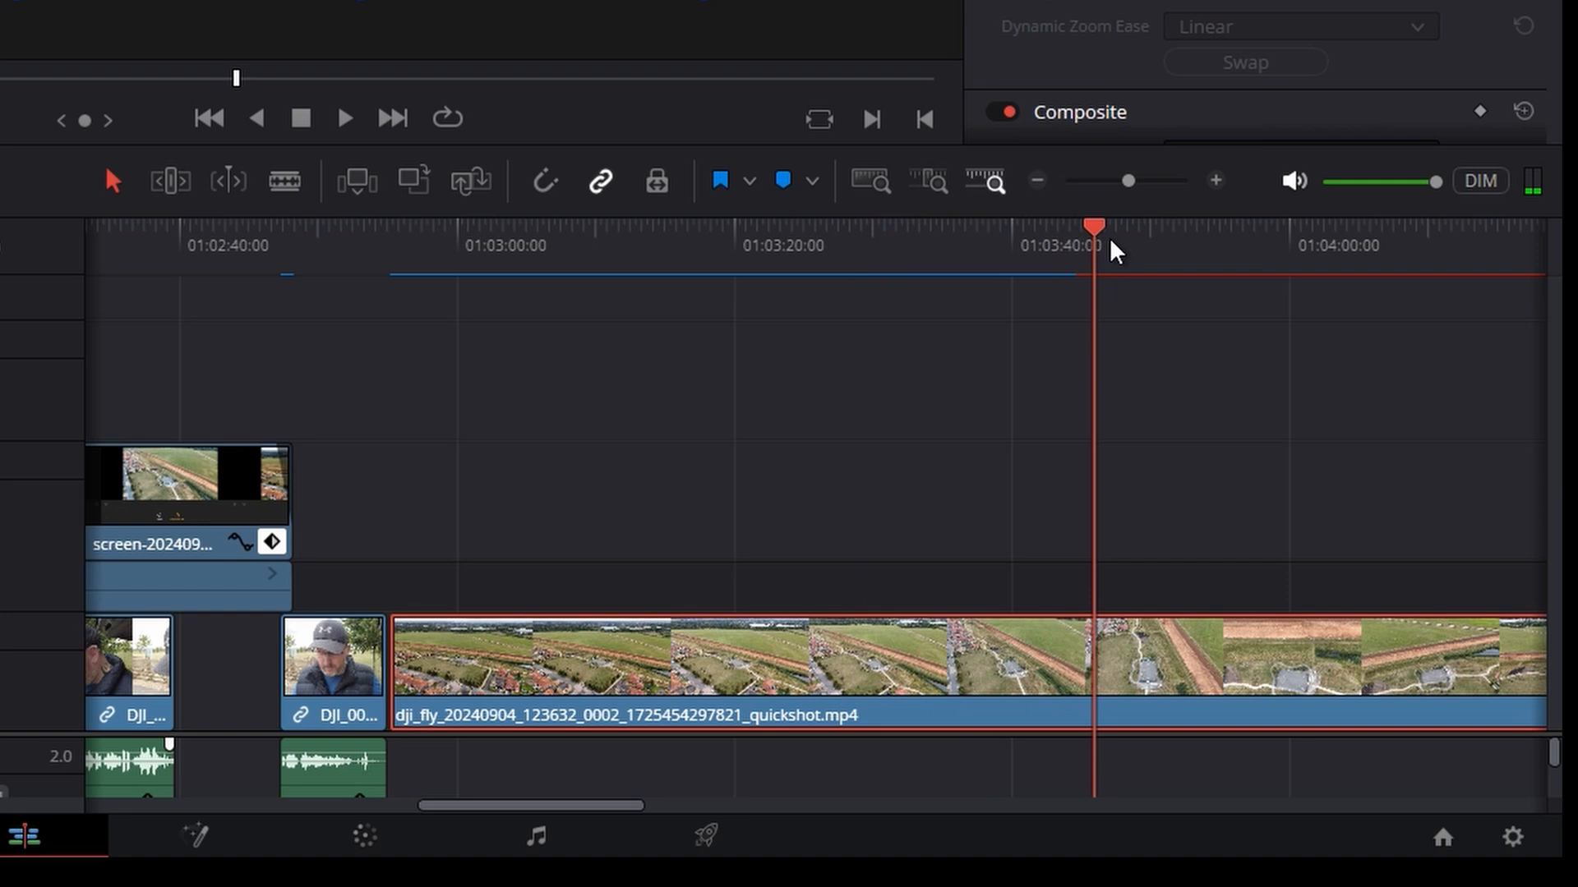
left_click(1244, 244)
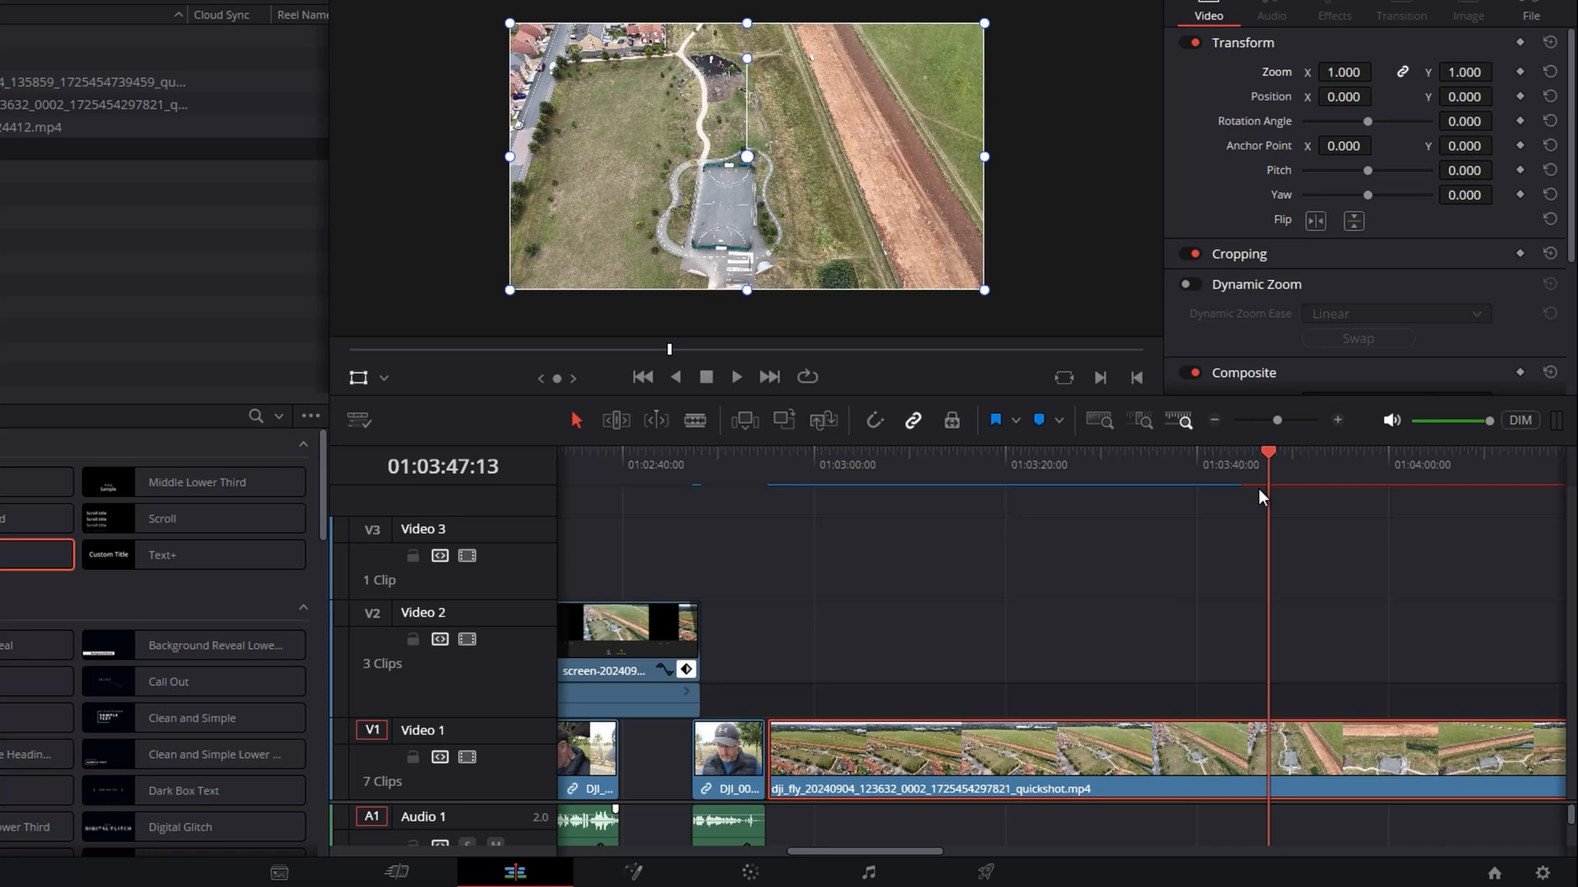
left_click(1322, 453)
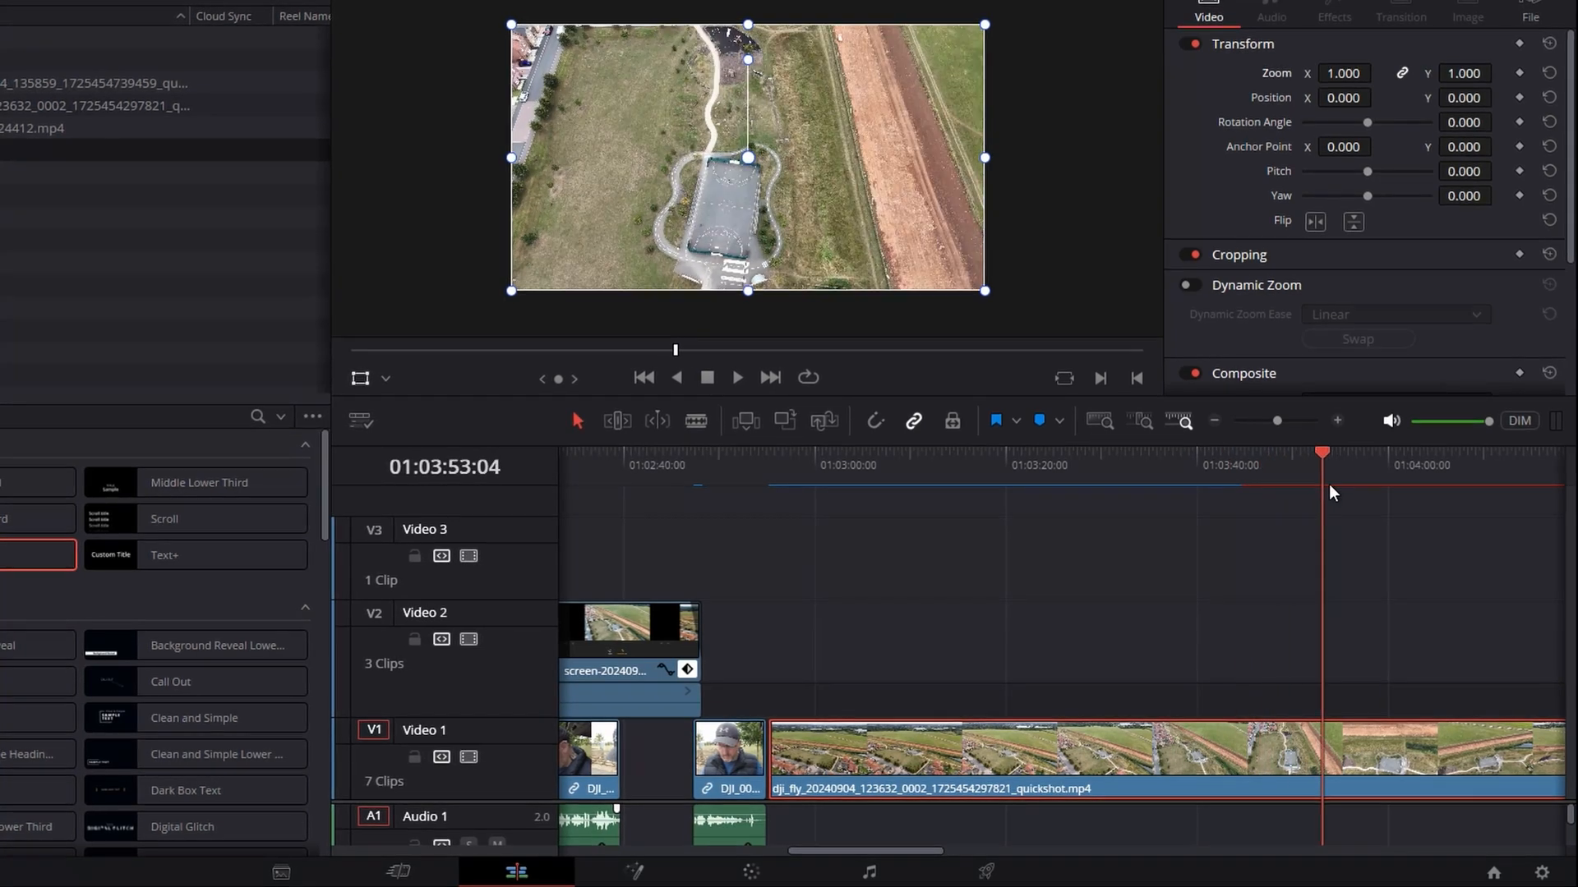
left_click(1359, 453)
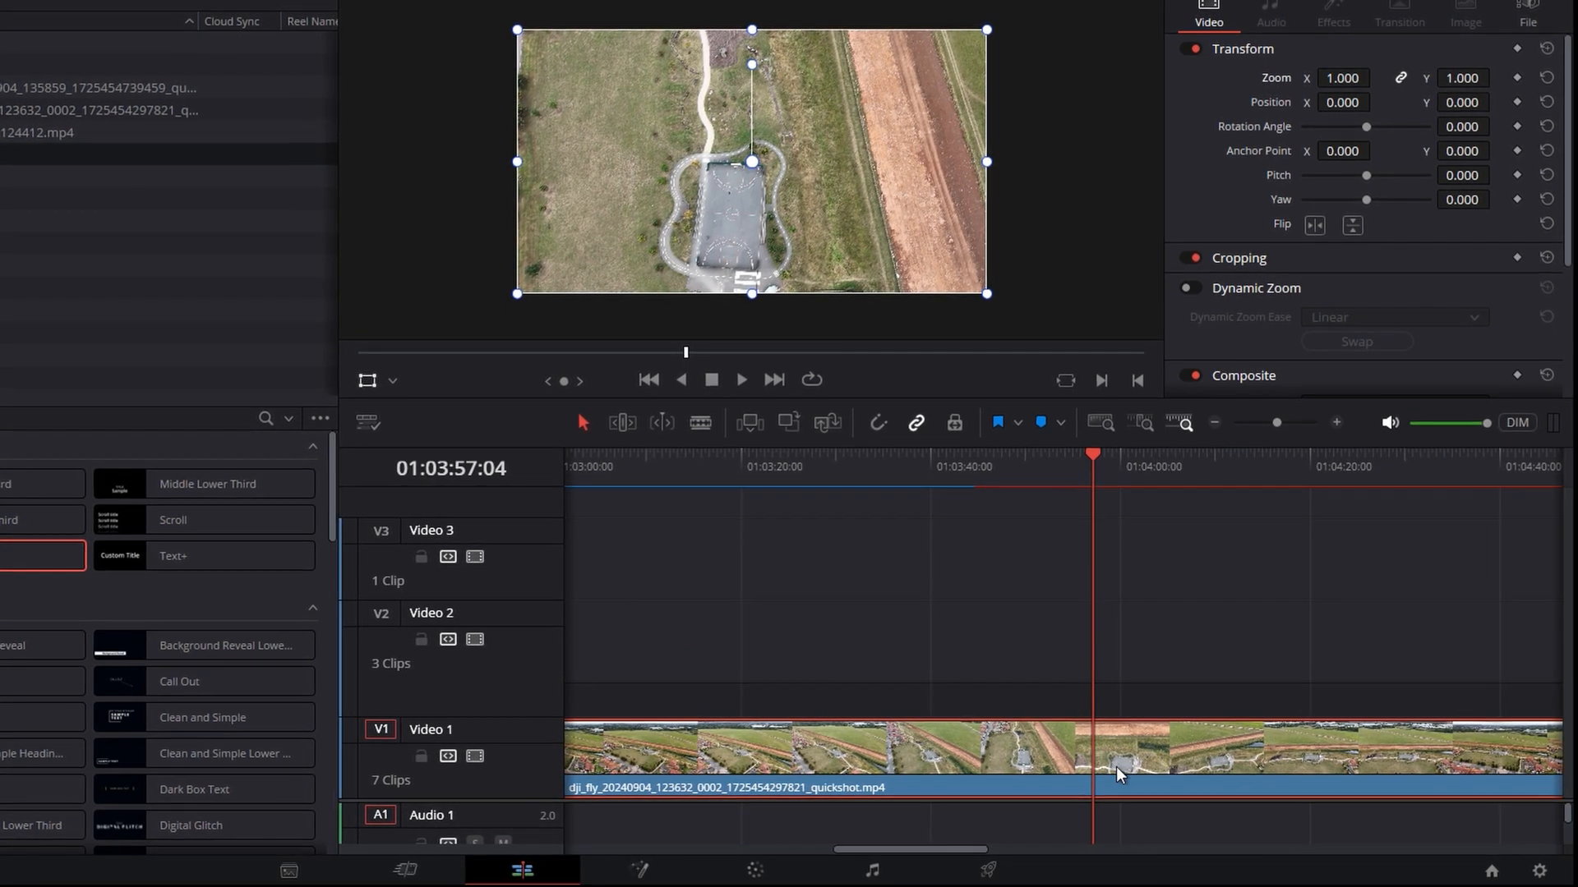
right_click(1120, 772)
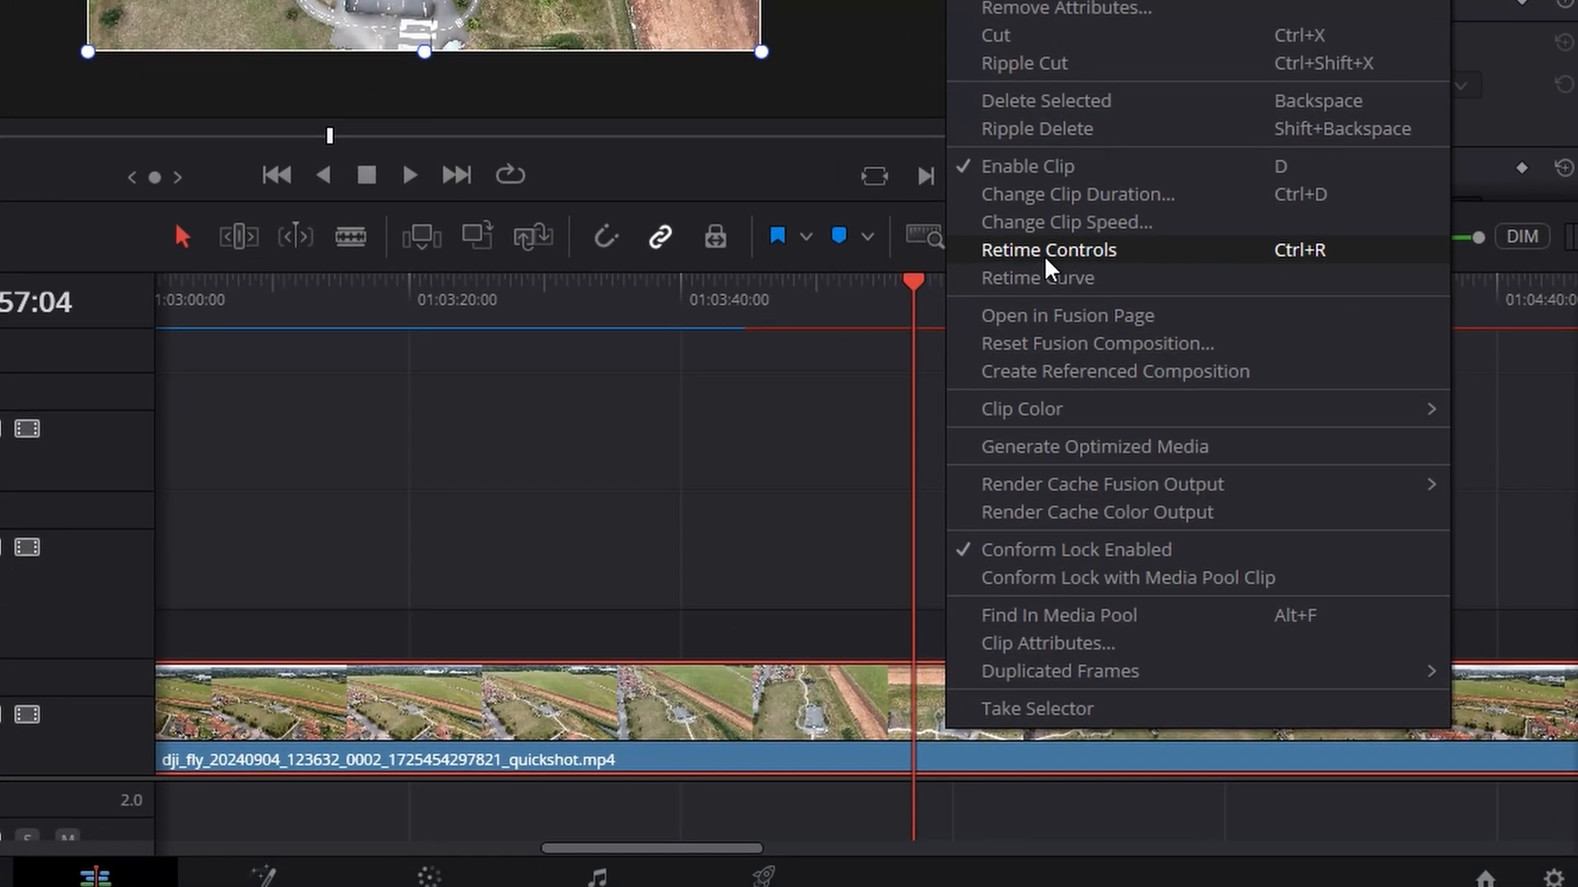
left_click(1048, 250)
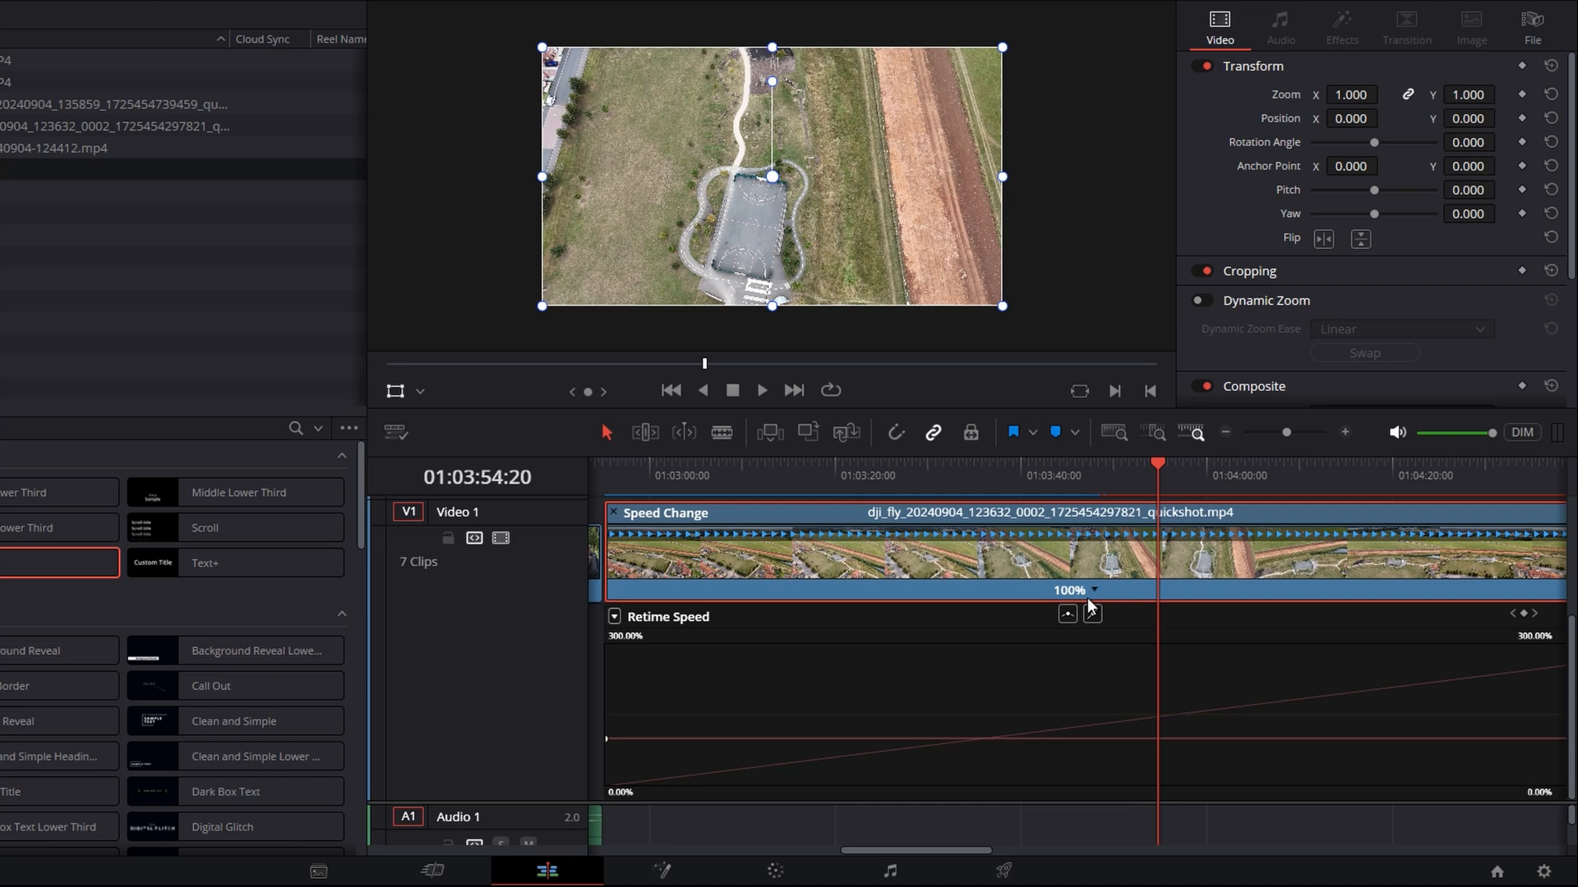
Add two speed points at chosen playhead positions, creating three 100% retime sections.
right_click(1072, 591)
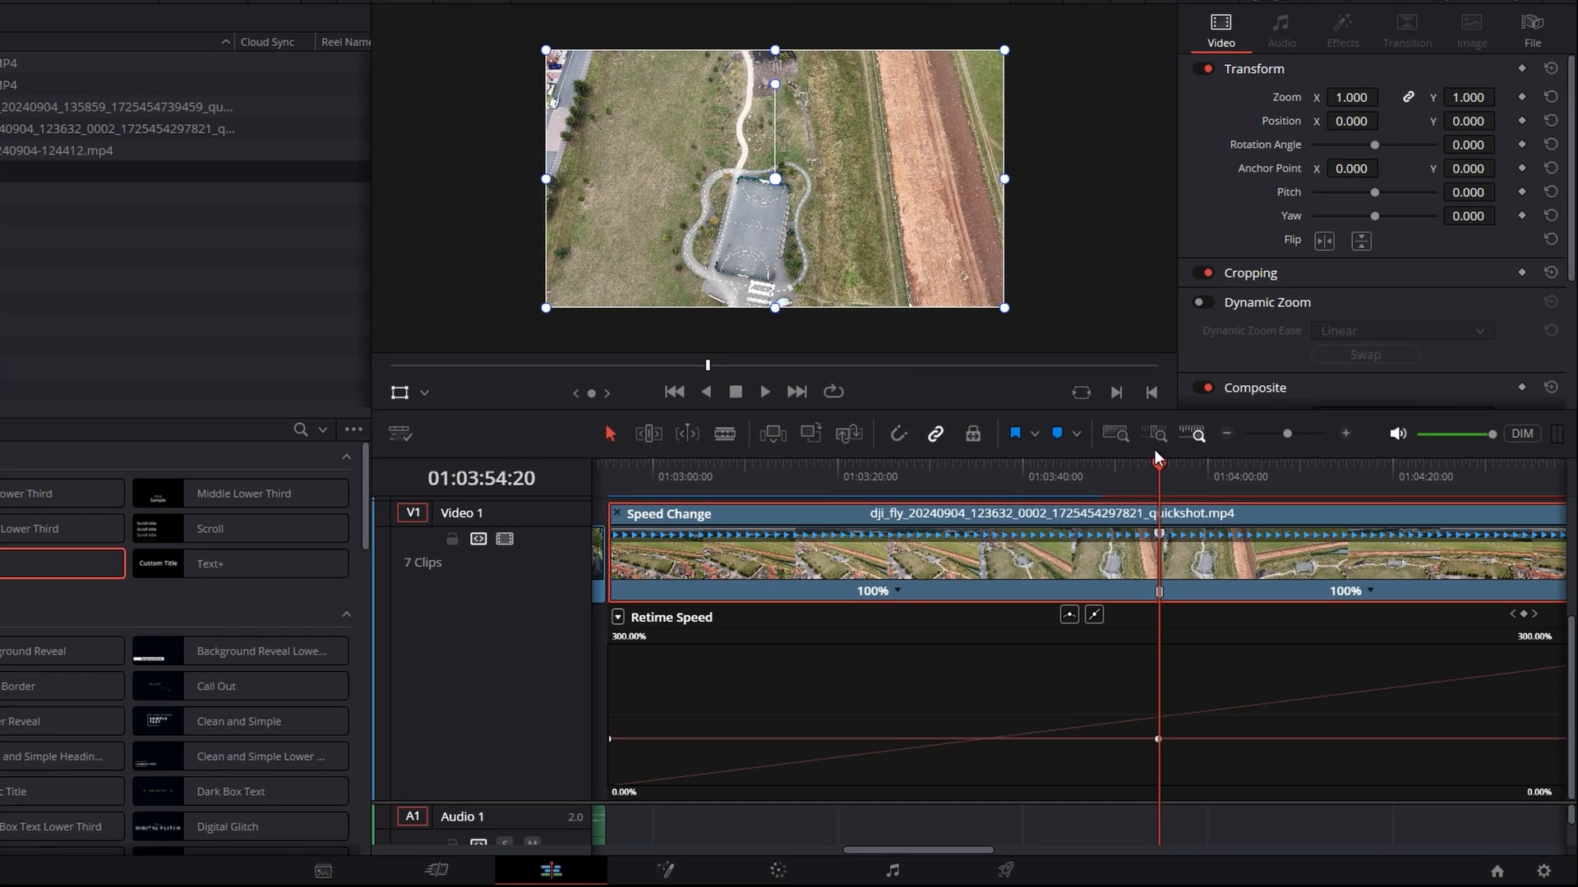
left_click(1246, 466)
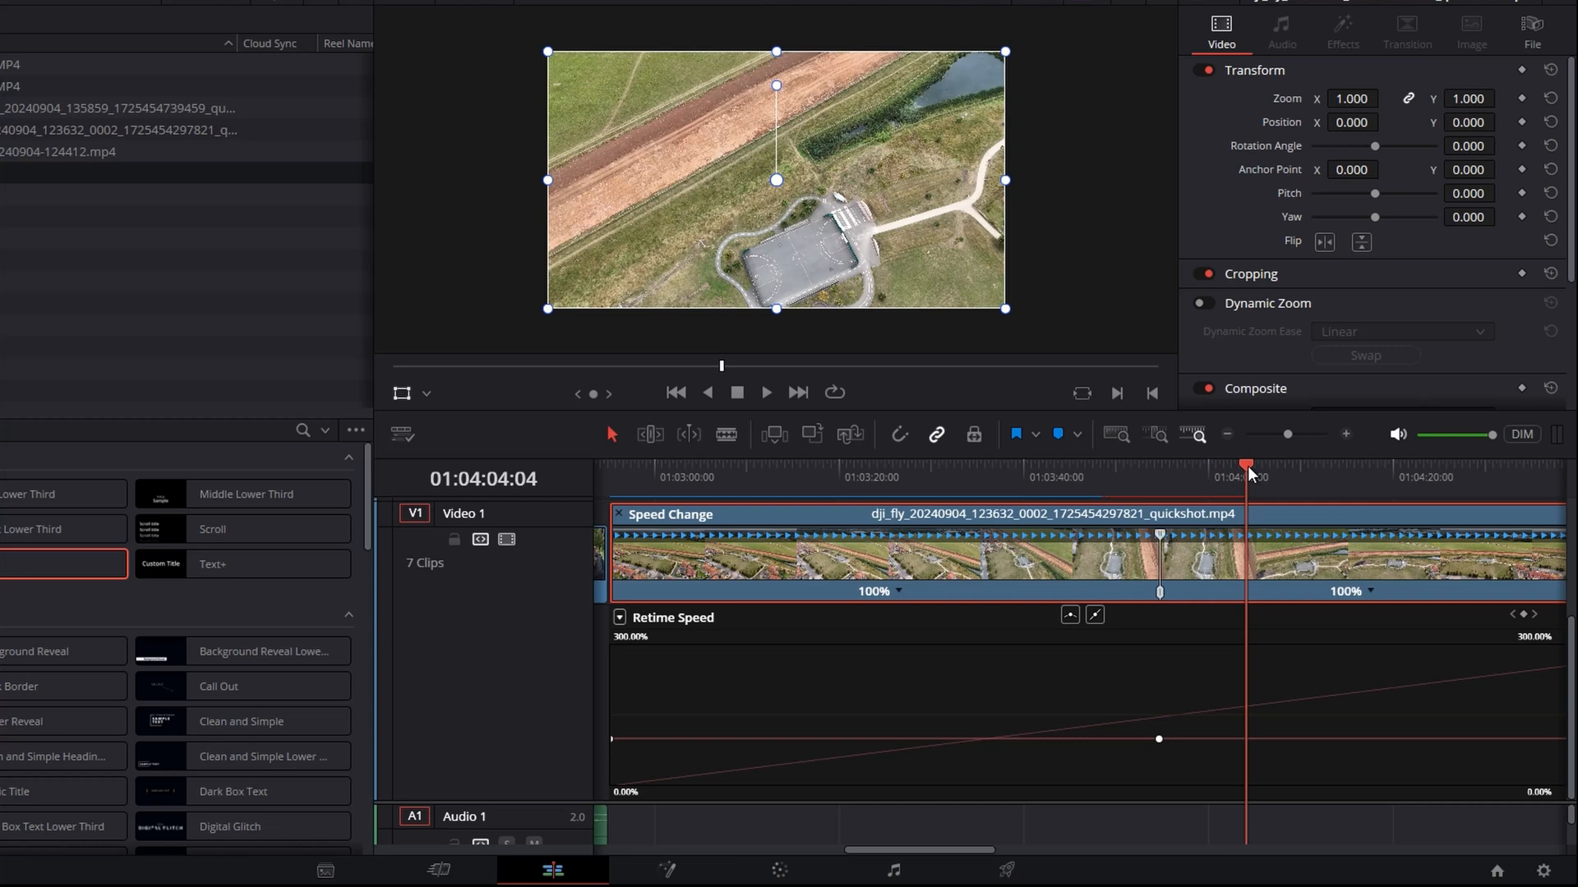
left_click(1180, 465)
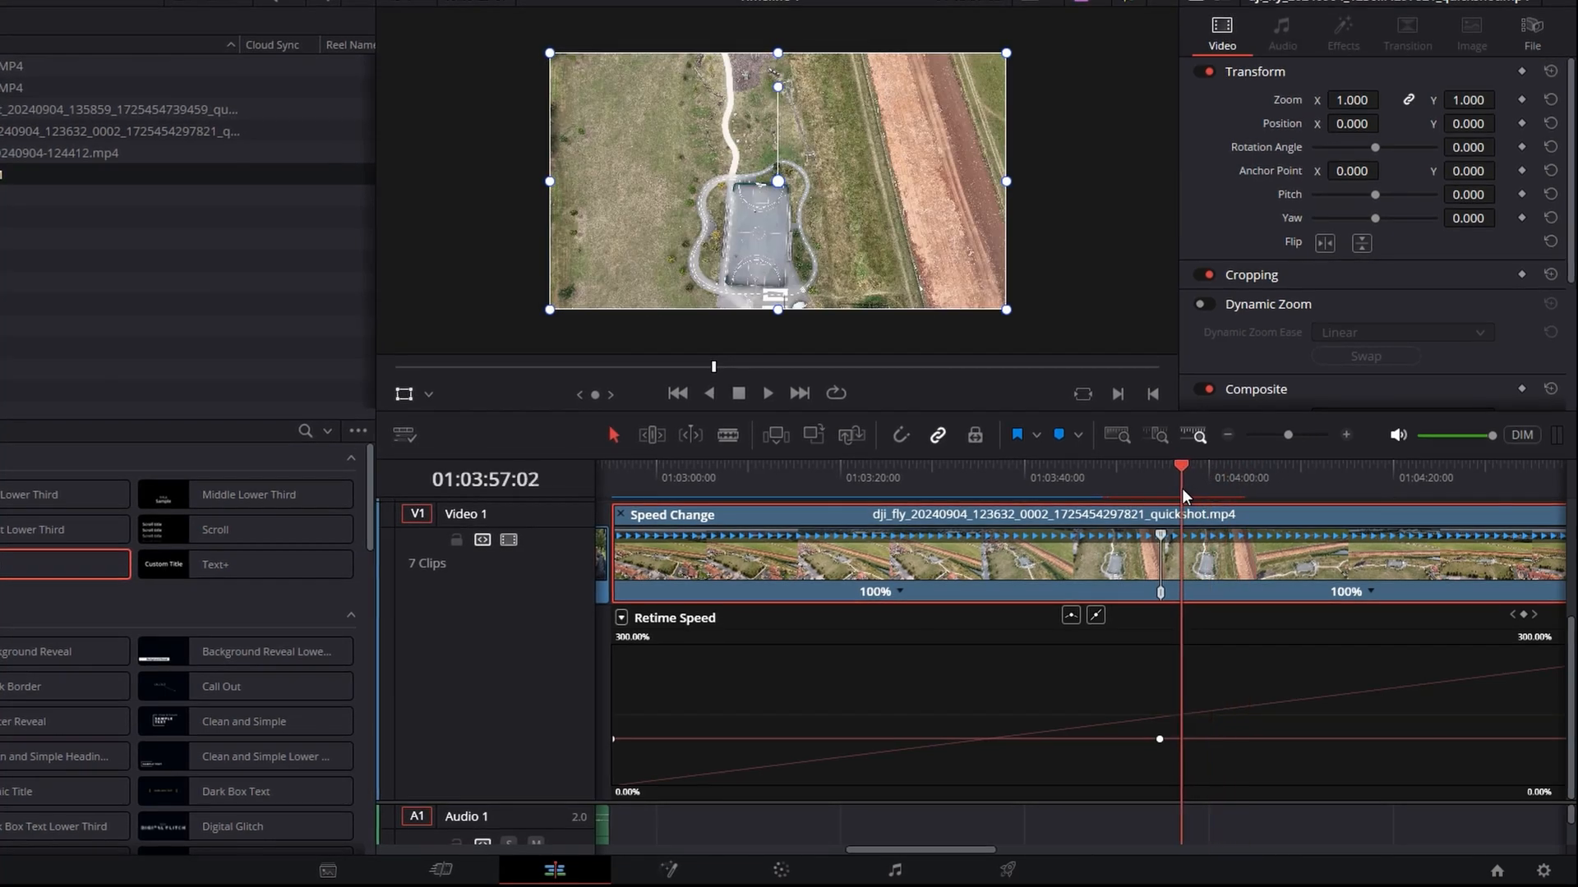
left_click(1228, 465)
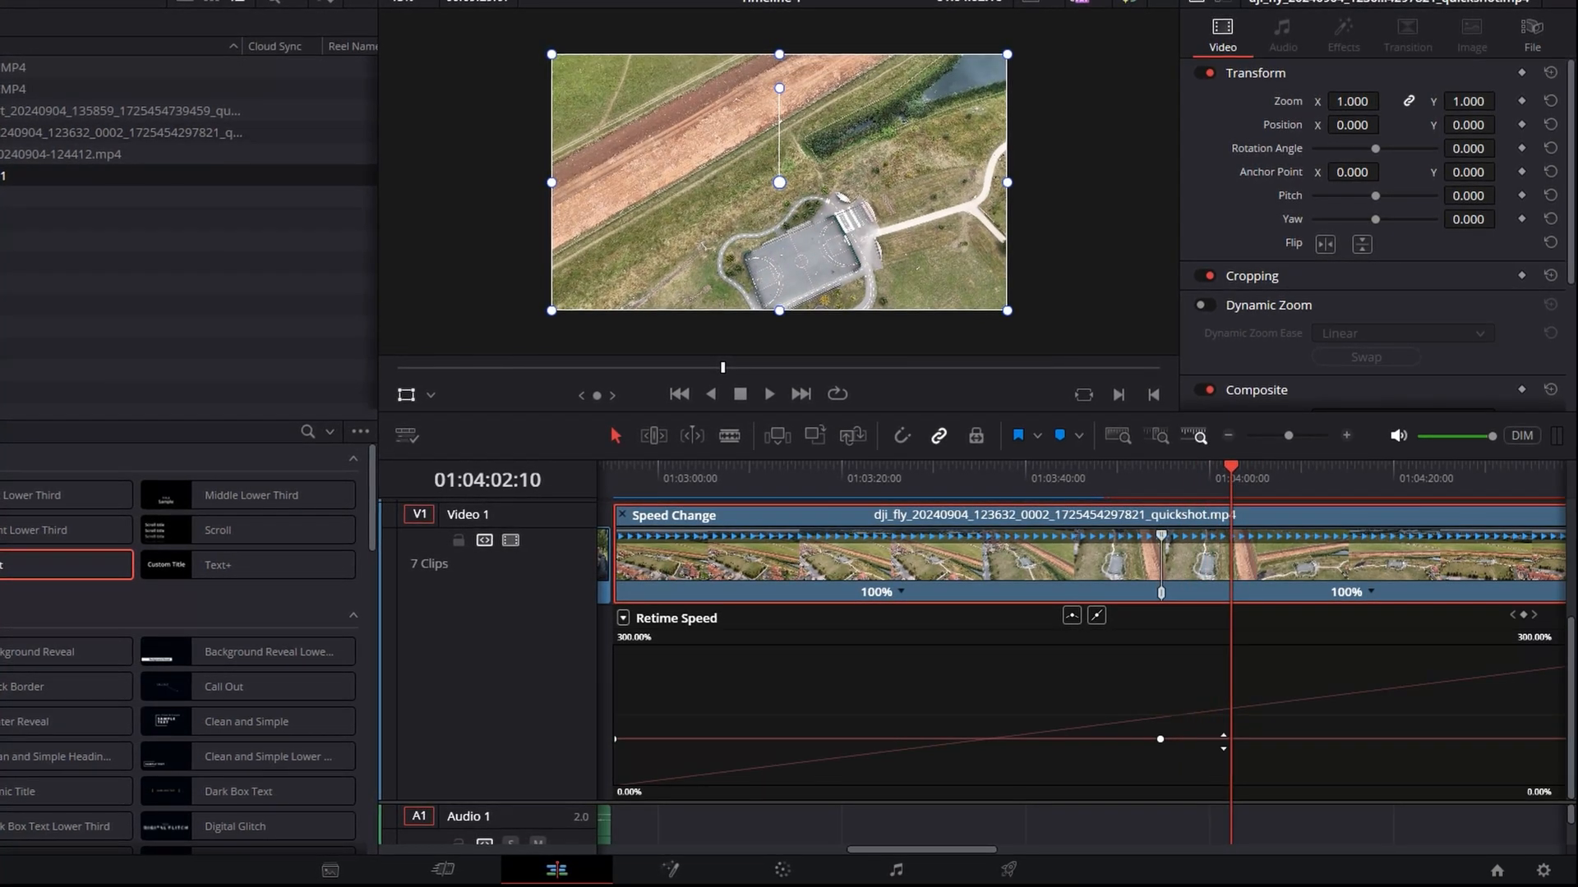
left_click(623, 617)
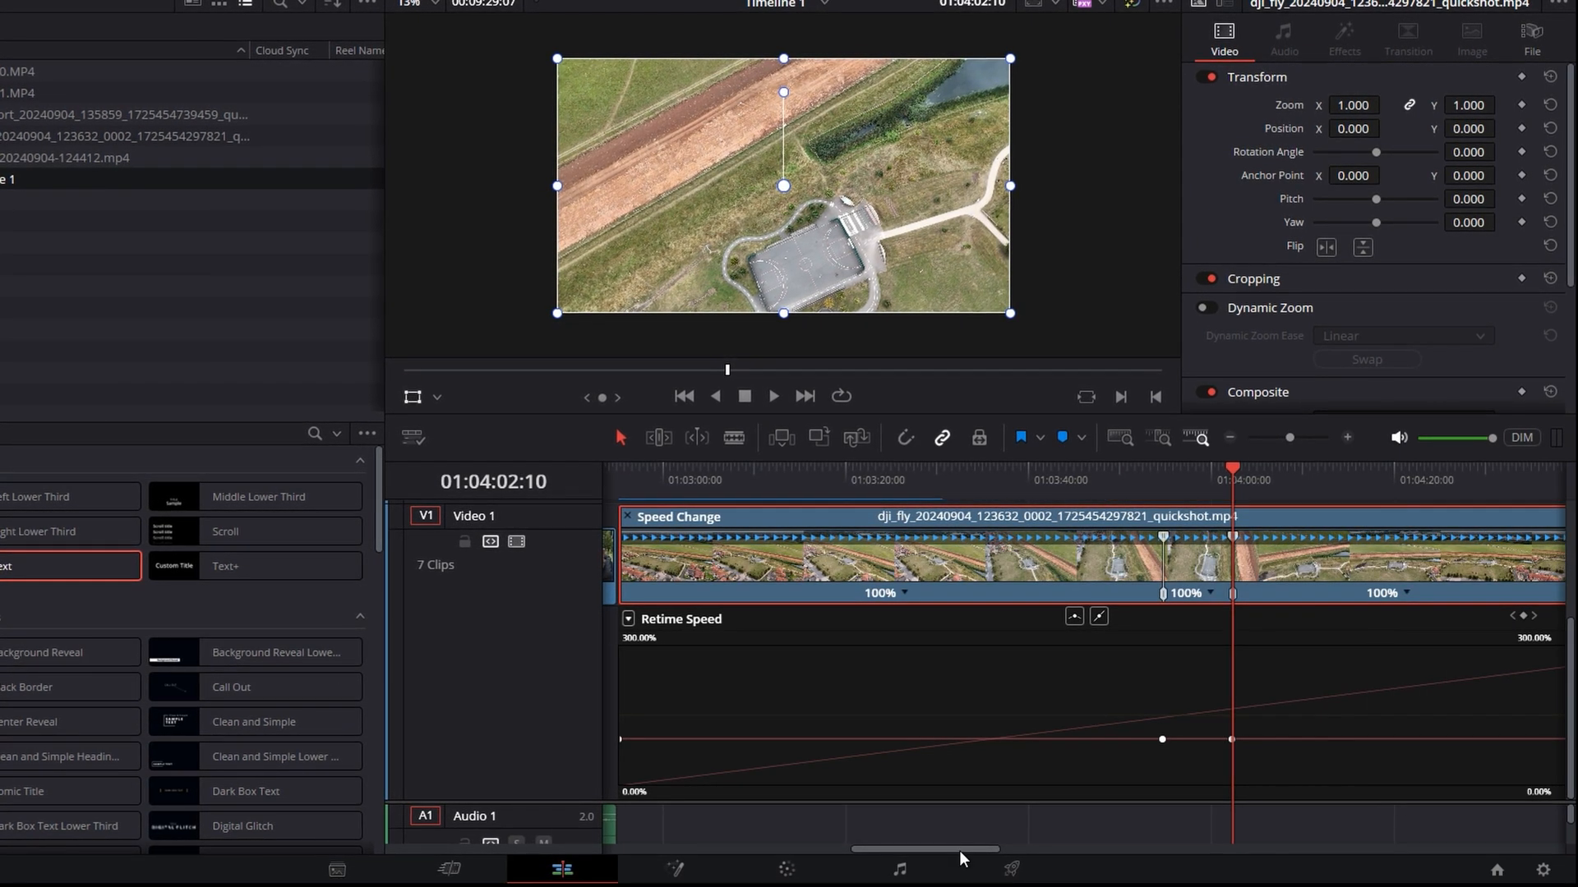
scroll("right", 3)
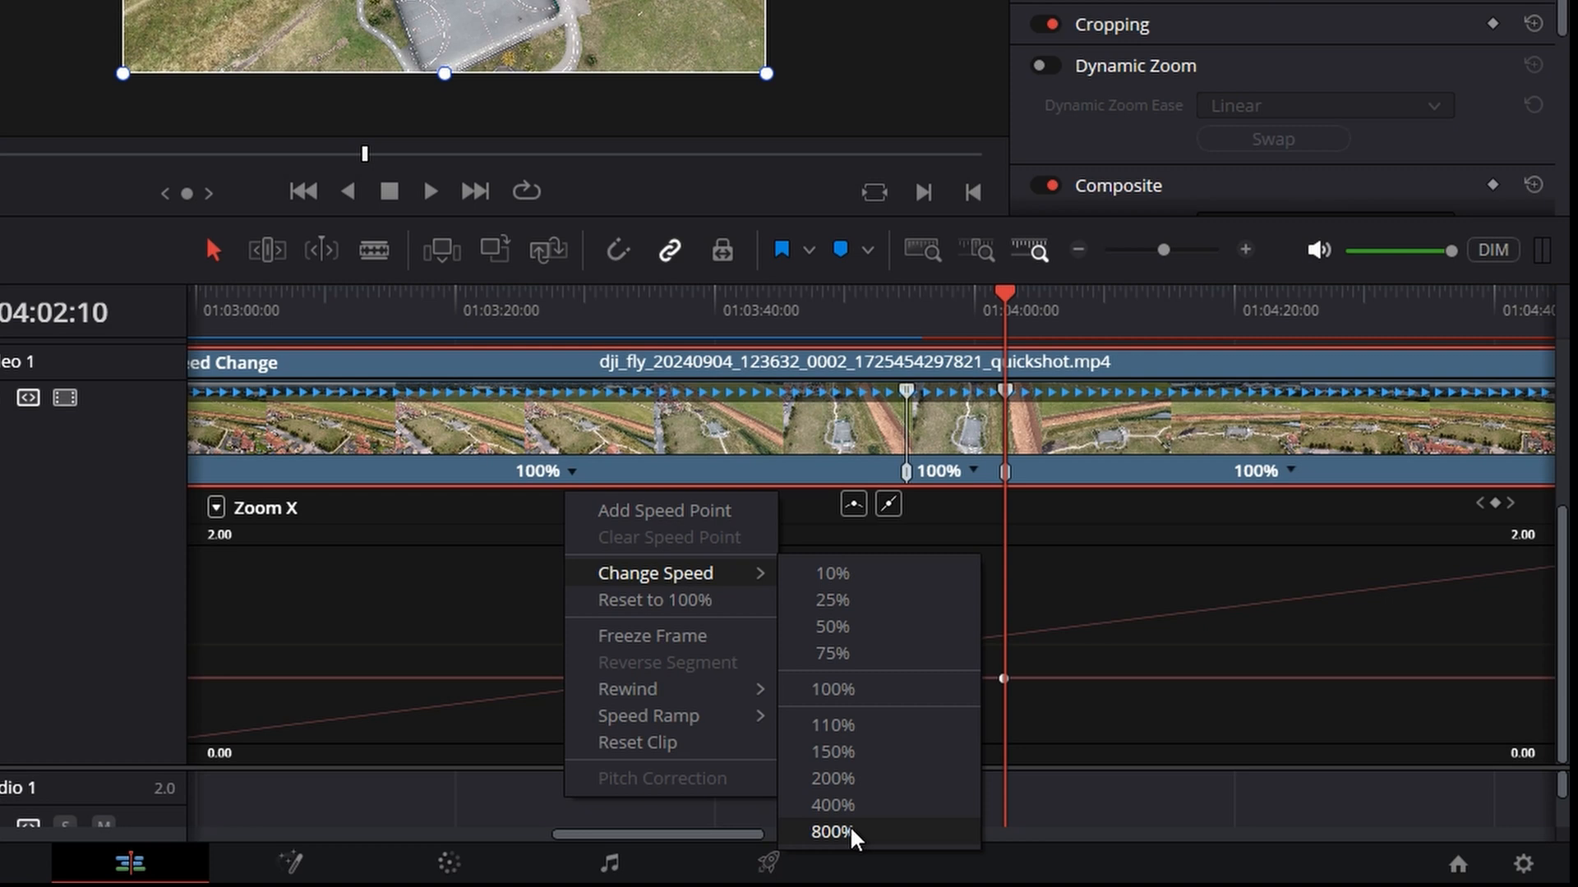
Set the first and last retime sections to 400% speed.
left_click(833, 804)
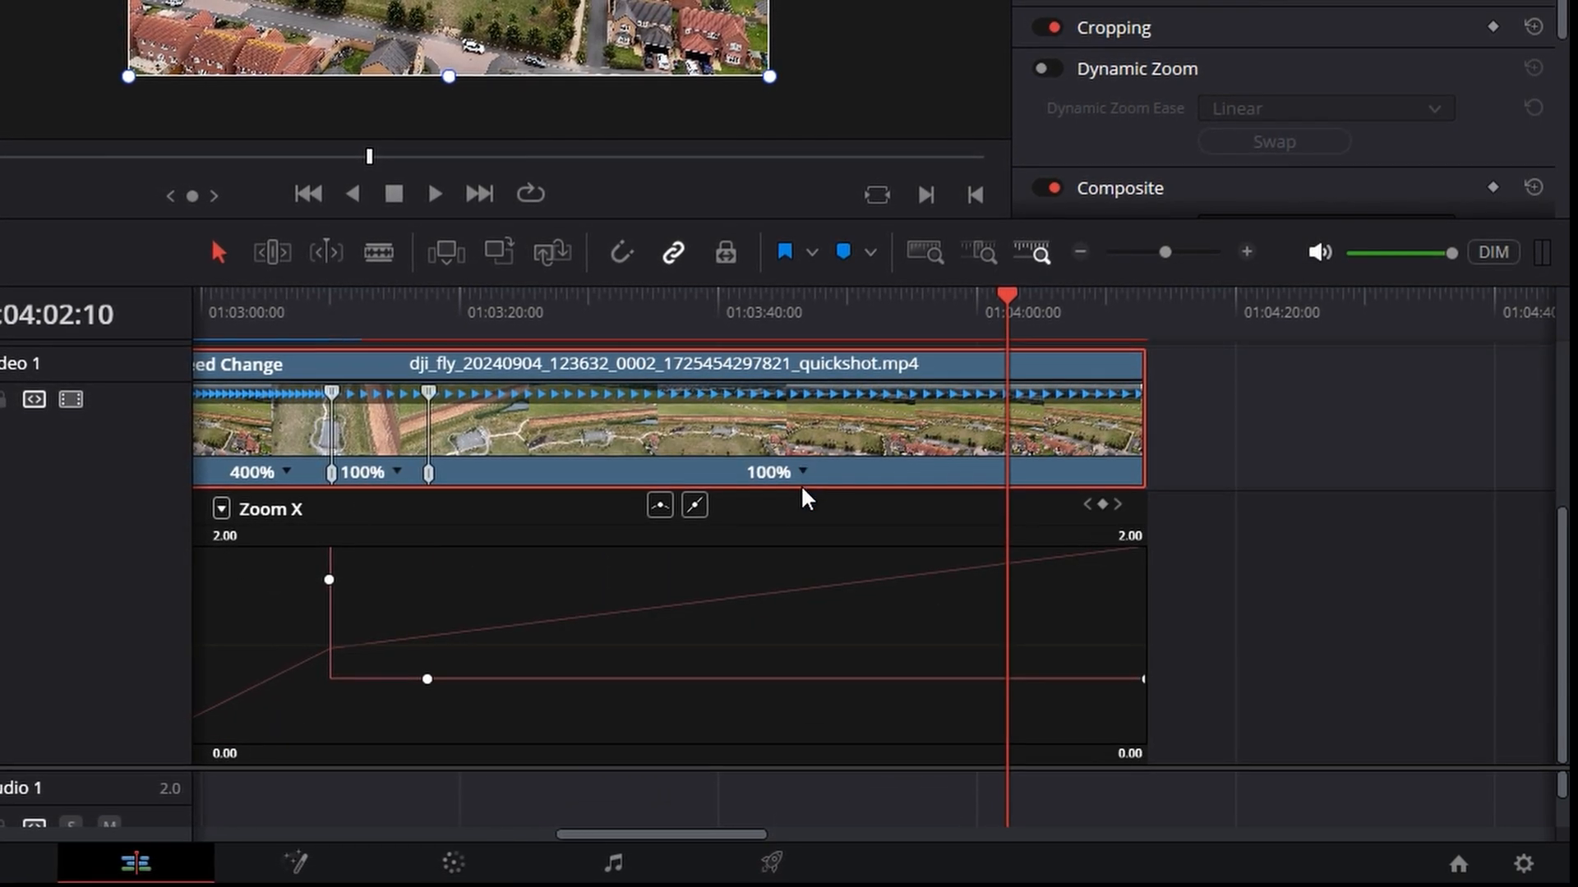
right_click(805, 498)
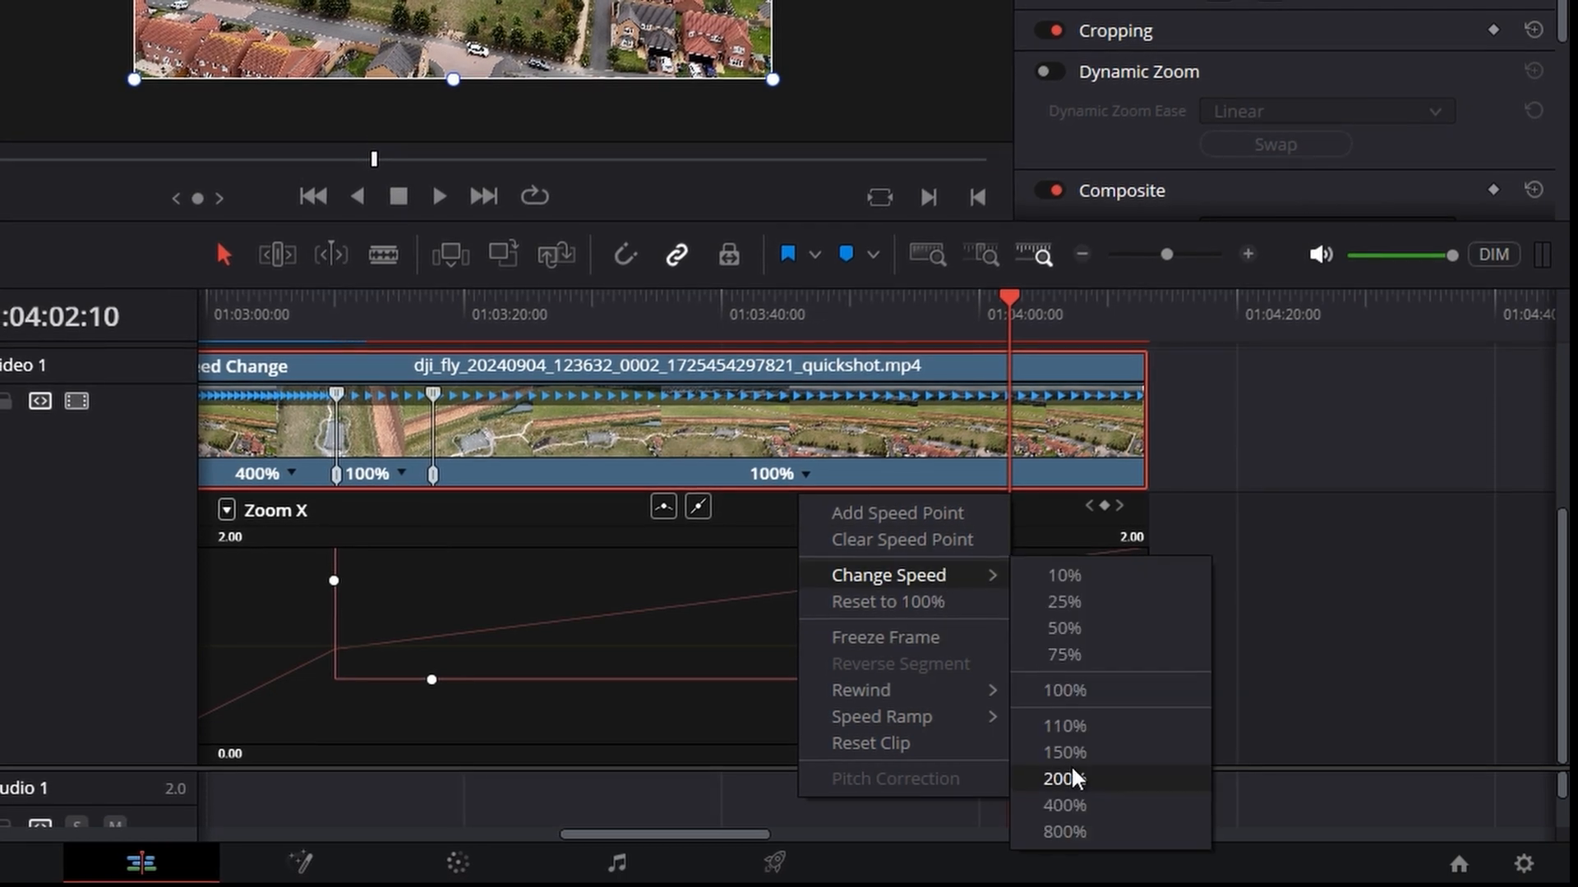
left_click(1063, 806)
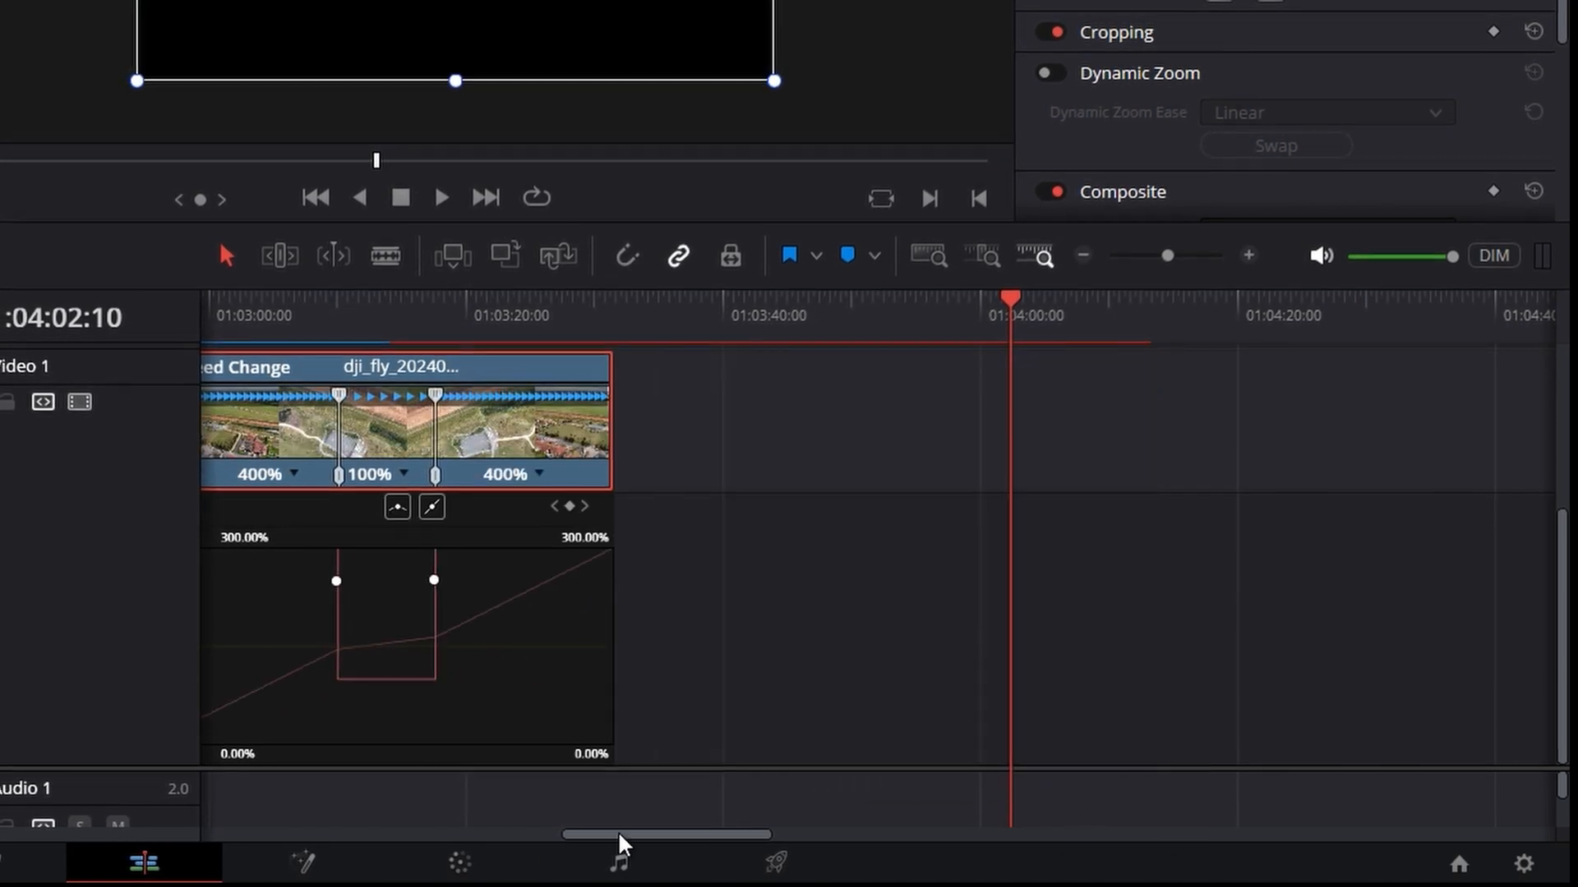
scroll("left", 3)
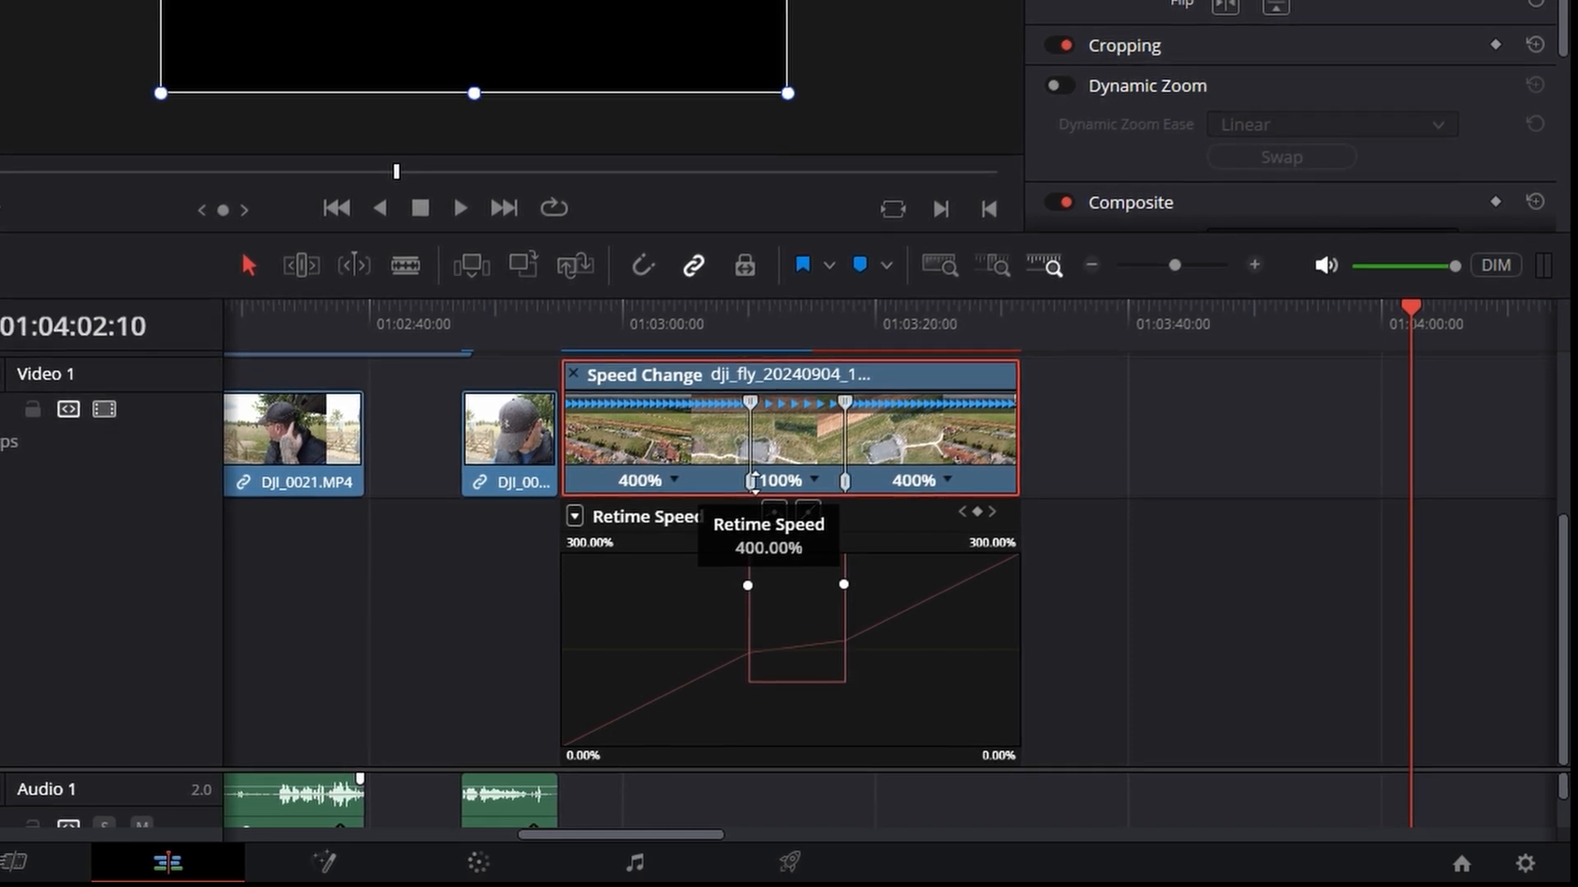
mouse_move(784, 488)
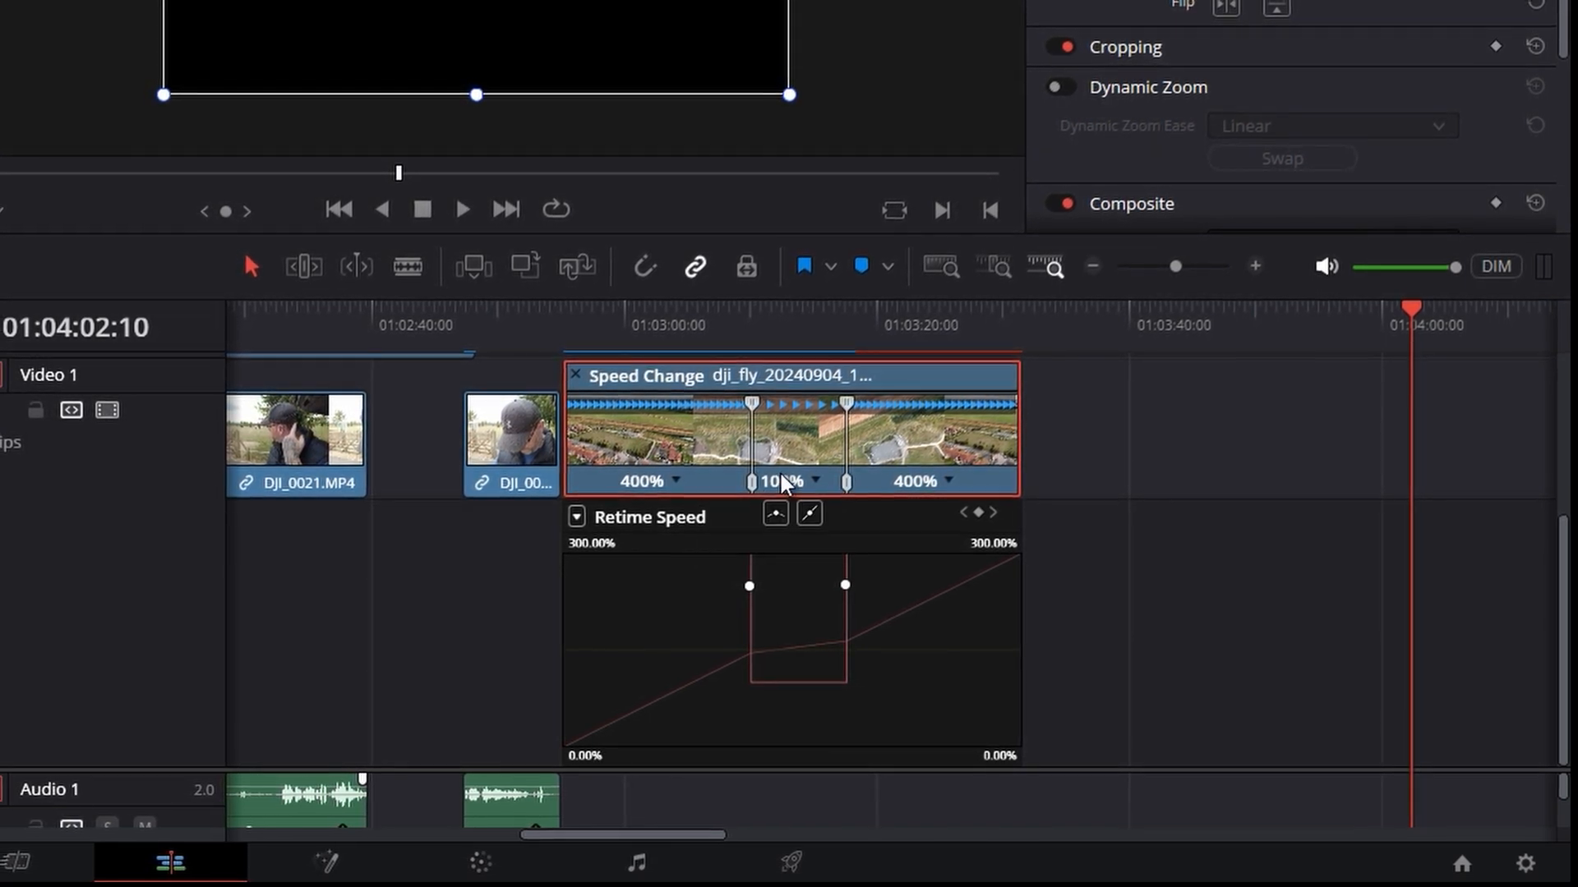
Change the first retime section's speed from 400% to 479%.
left_click(566, 327)
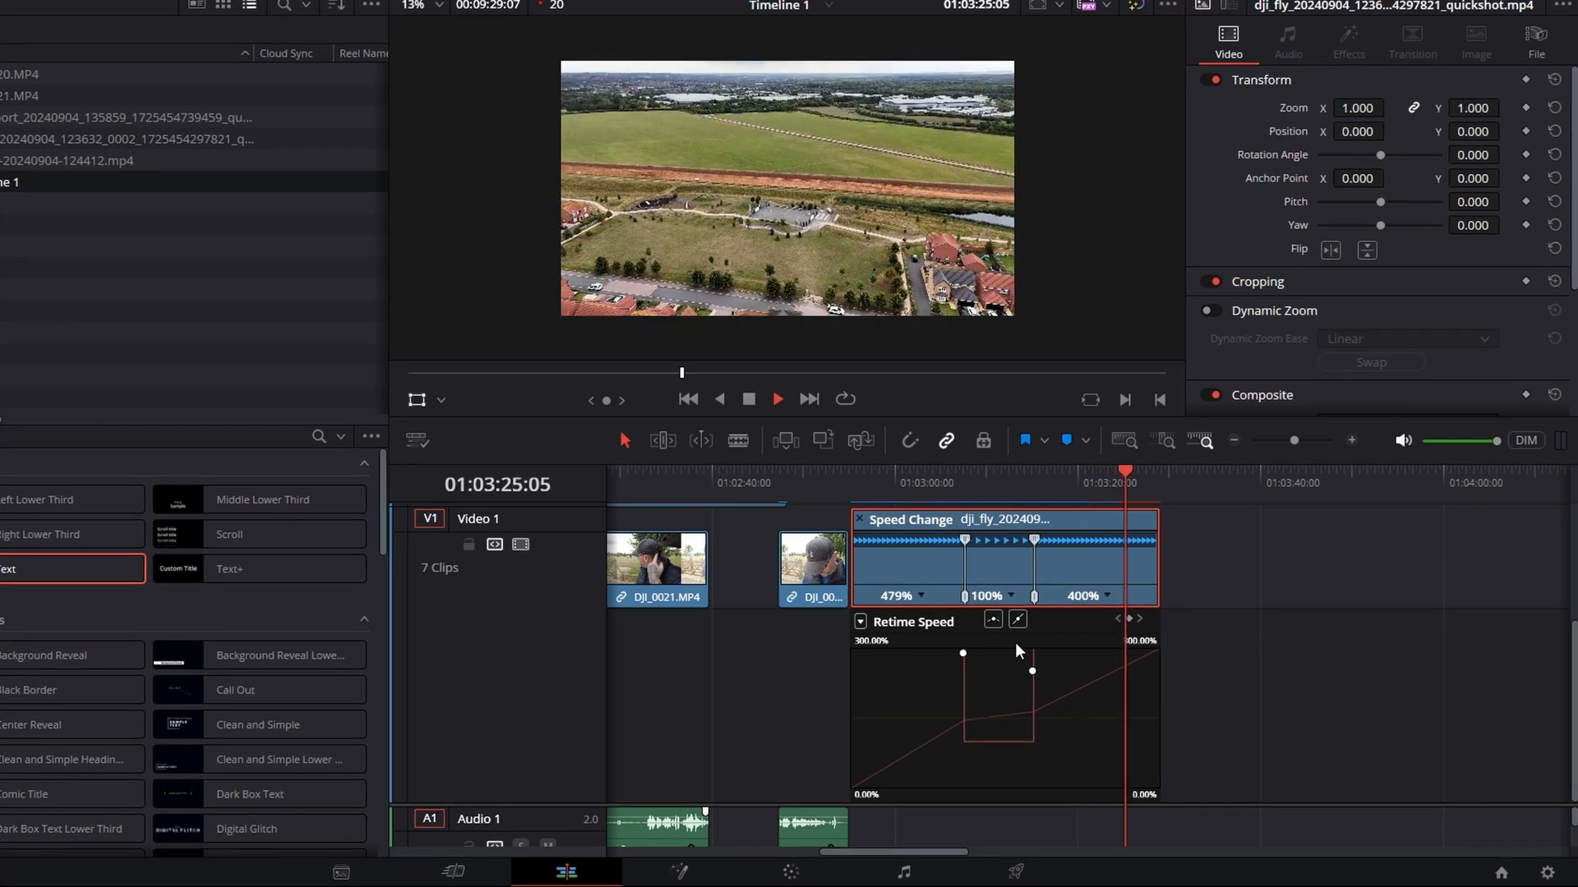
Select the second speed point and ease the speed curve there.
left_click(776, 398)
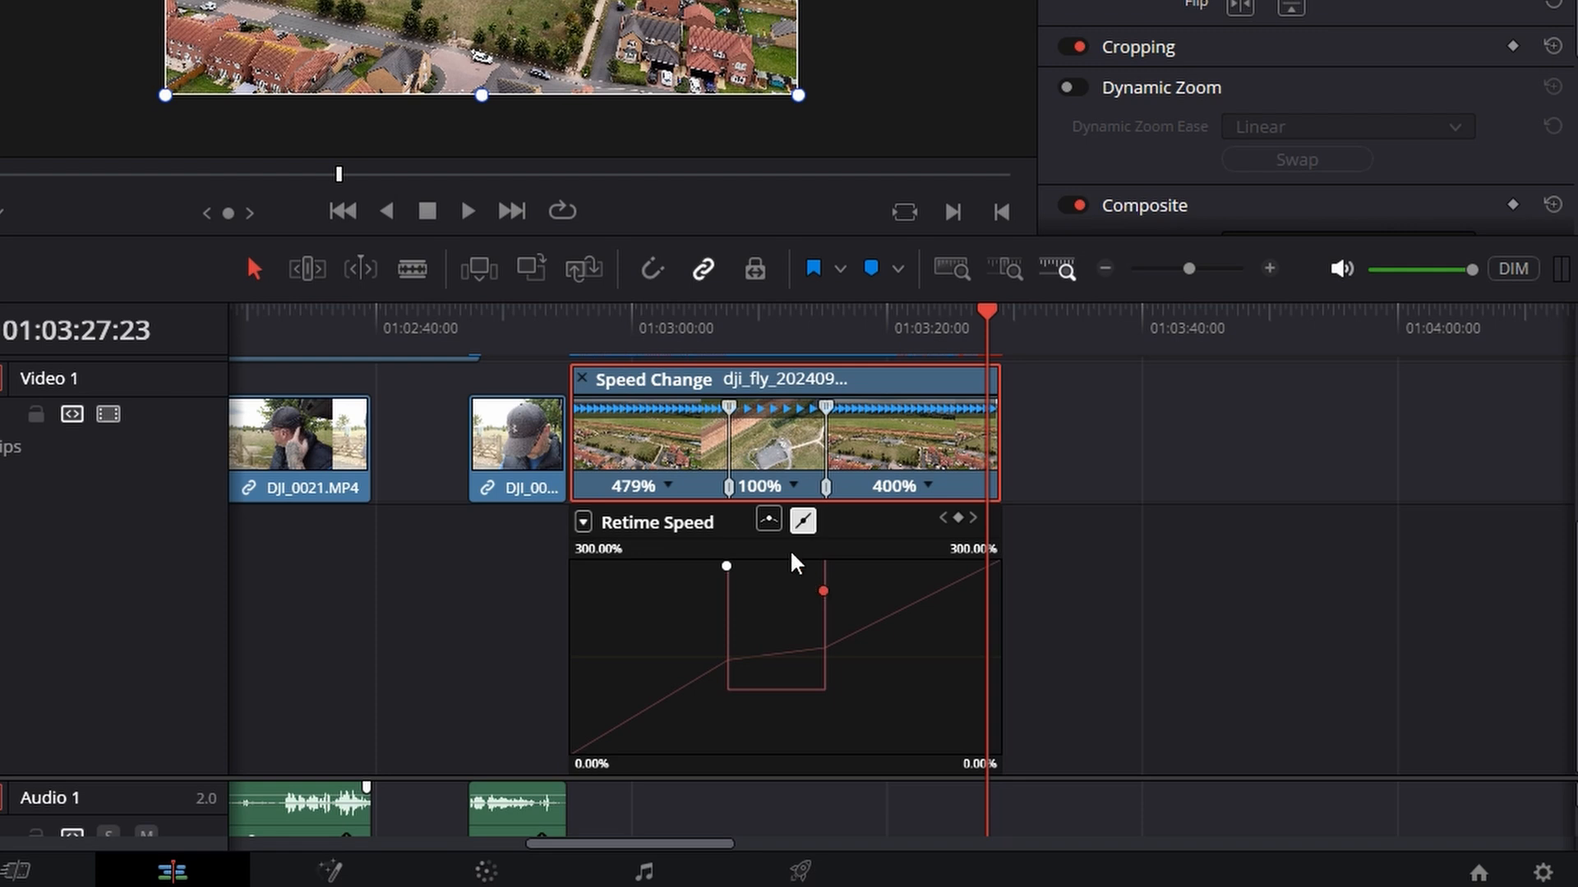
mouse_move(743, 586)
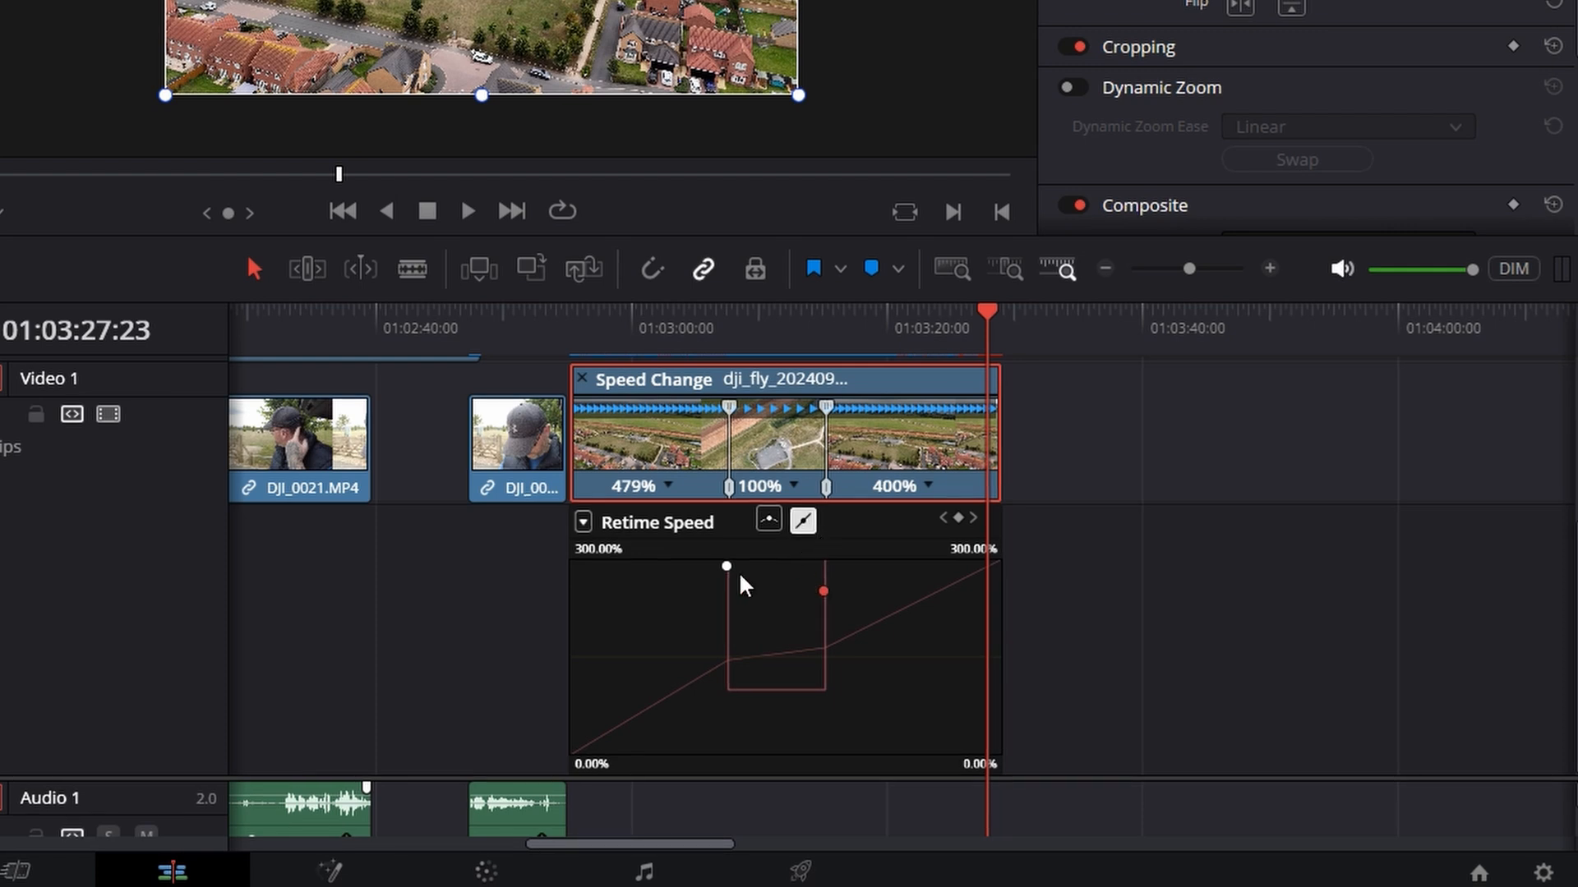
mouse_move(775, 533)
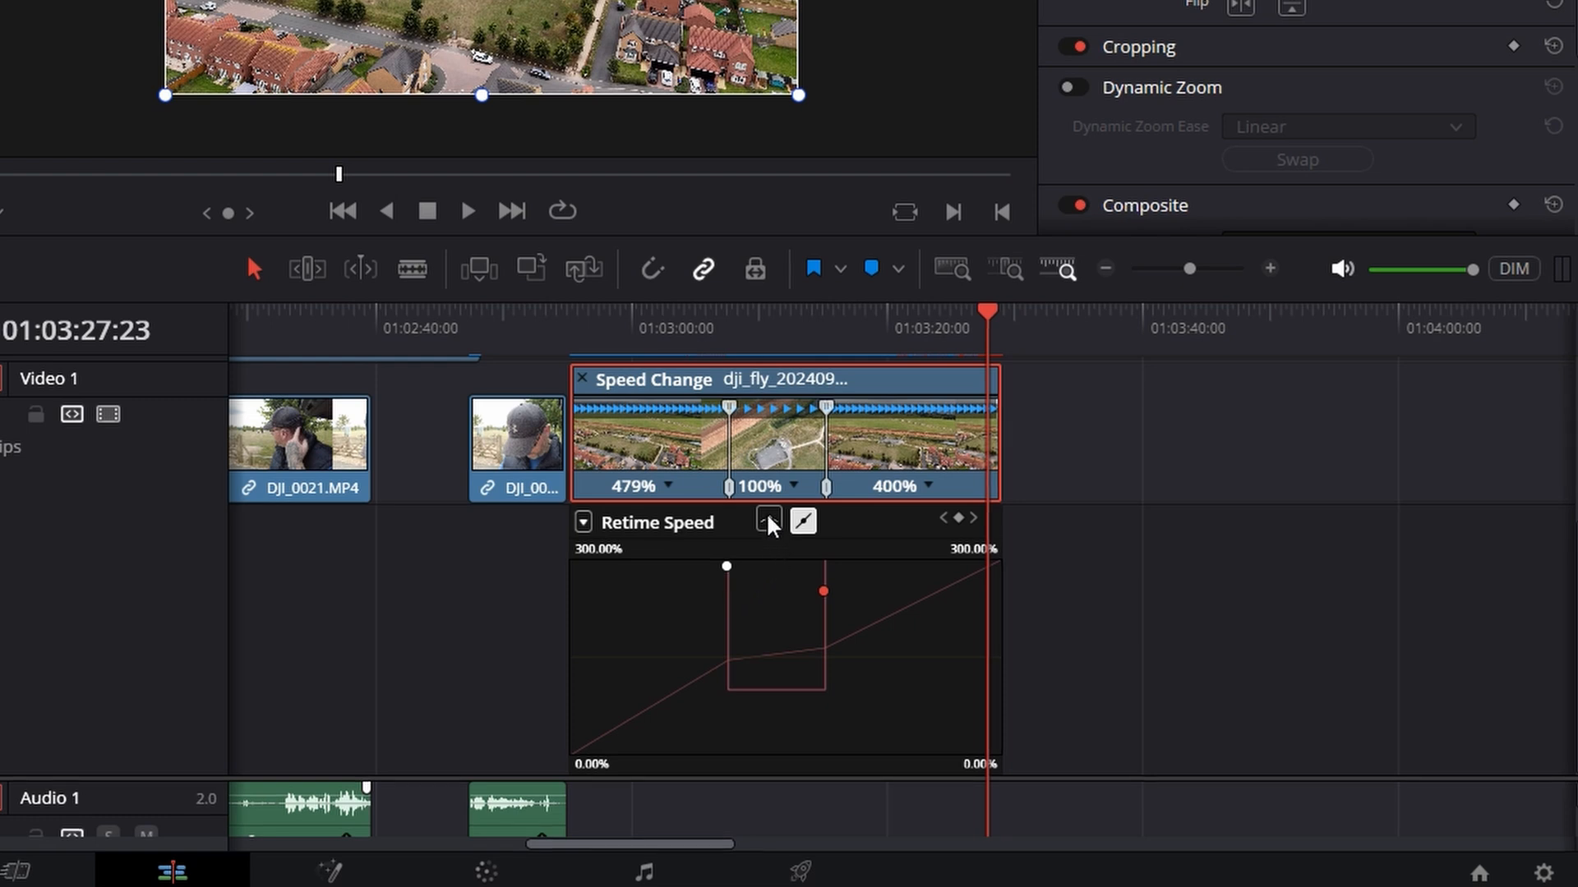
left_click(767, 520)
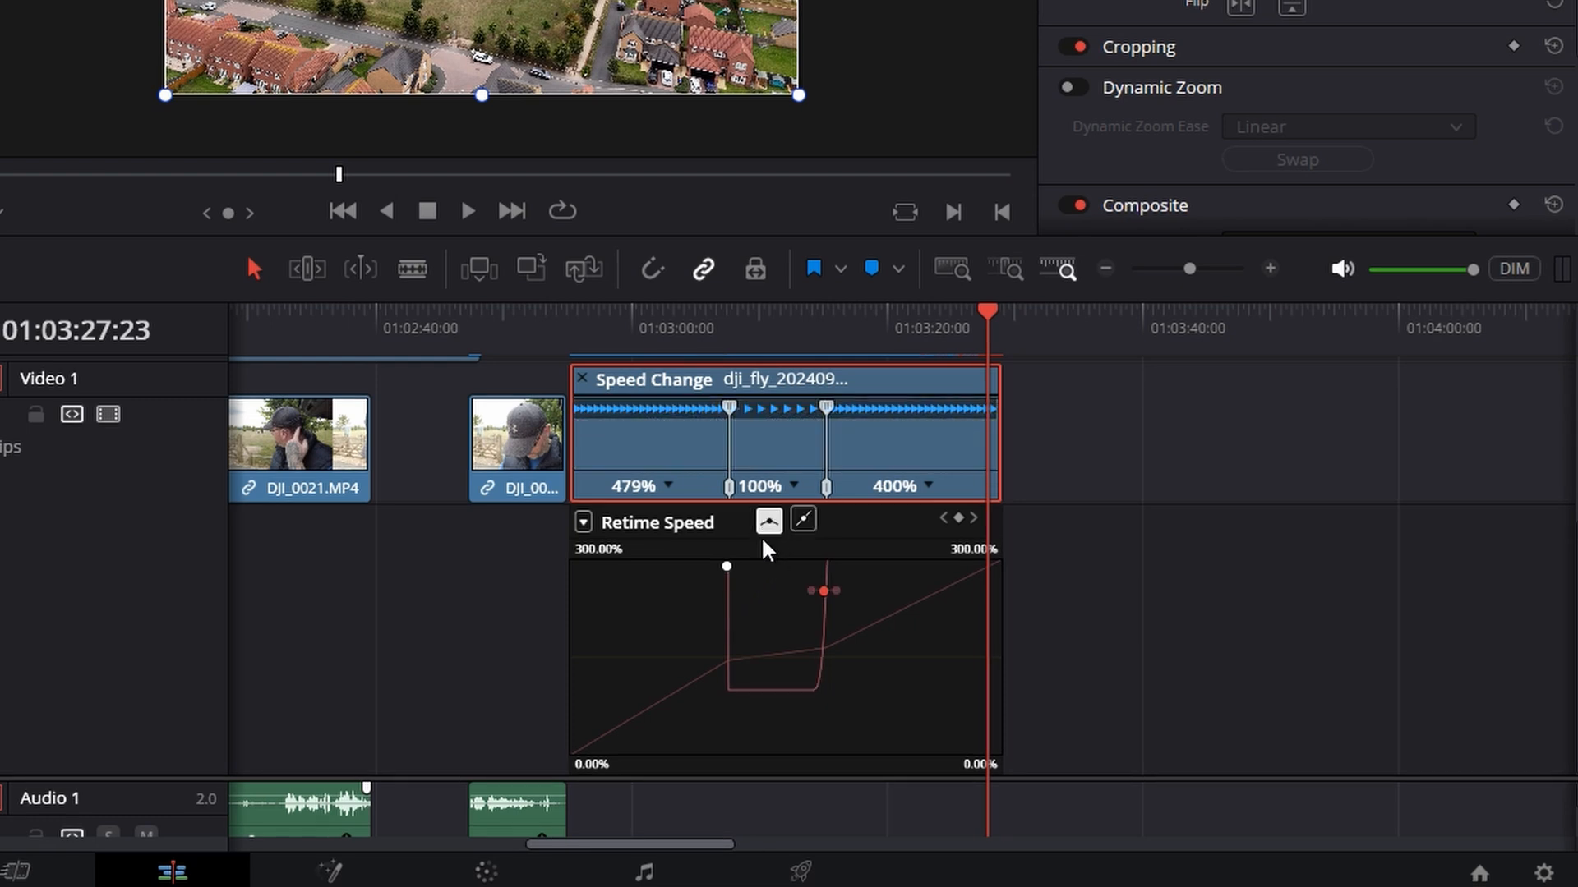